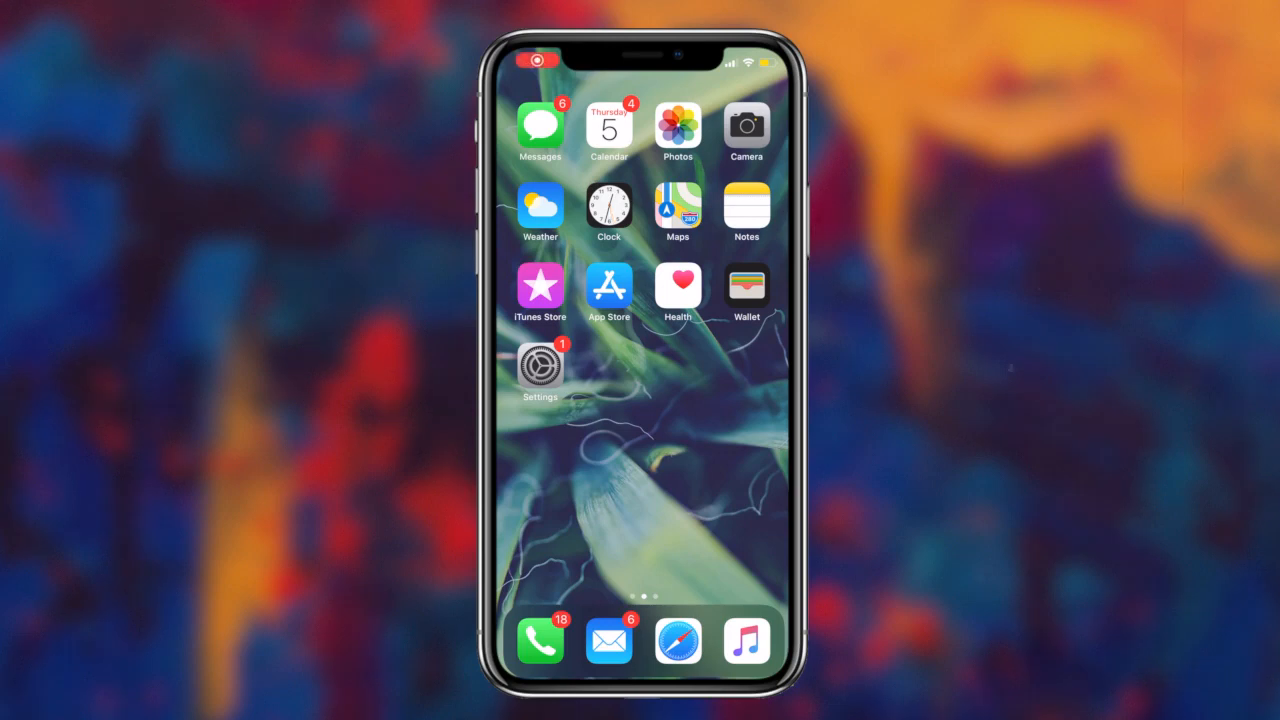
Step: Swipe to the second Home Screen page with Twitter, Snapchat and TikTok
{"action": "scroll", "scroll_direction": "left", "scroll_amount": 3}
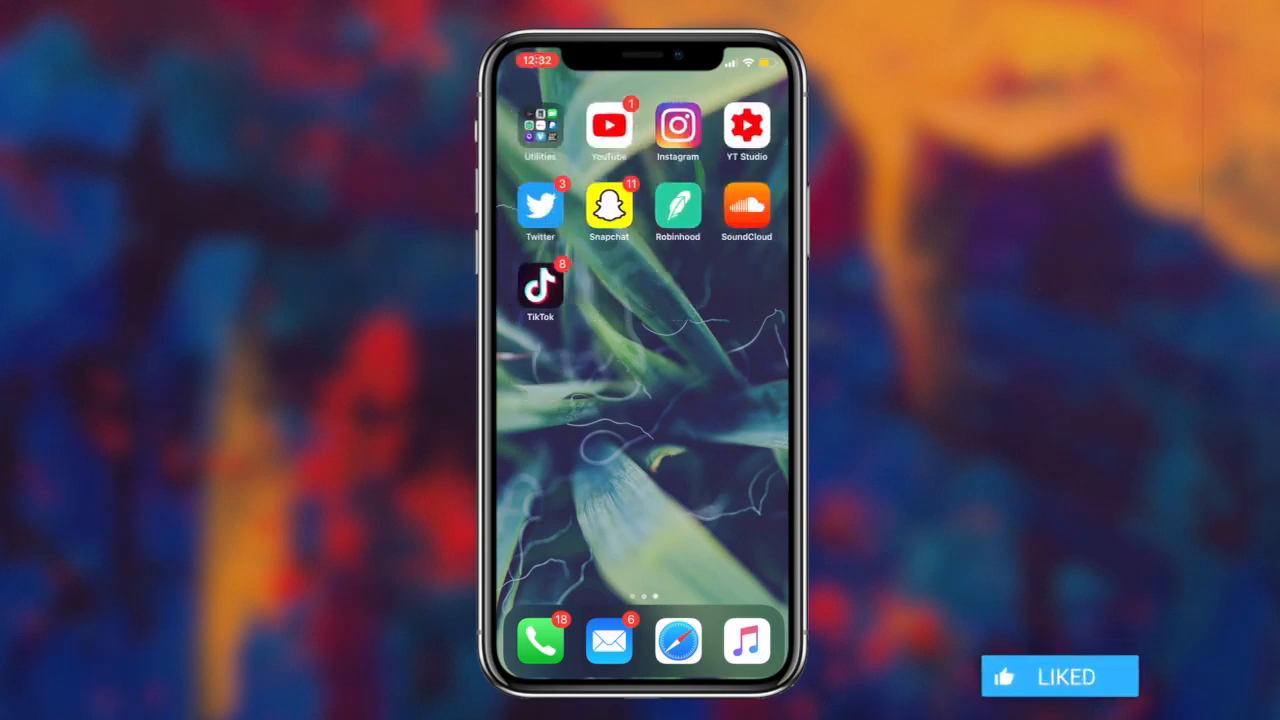
Step: Launch Safari and browse down the regalyt.com homepage
{"action": "left_click", "coordinate": [678, 640]}
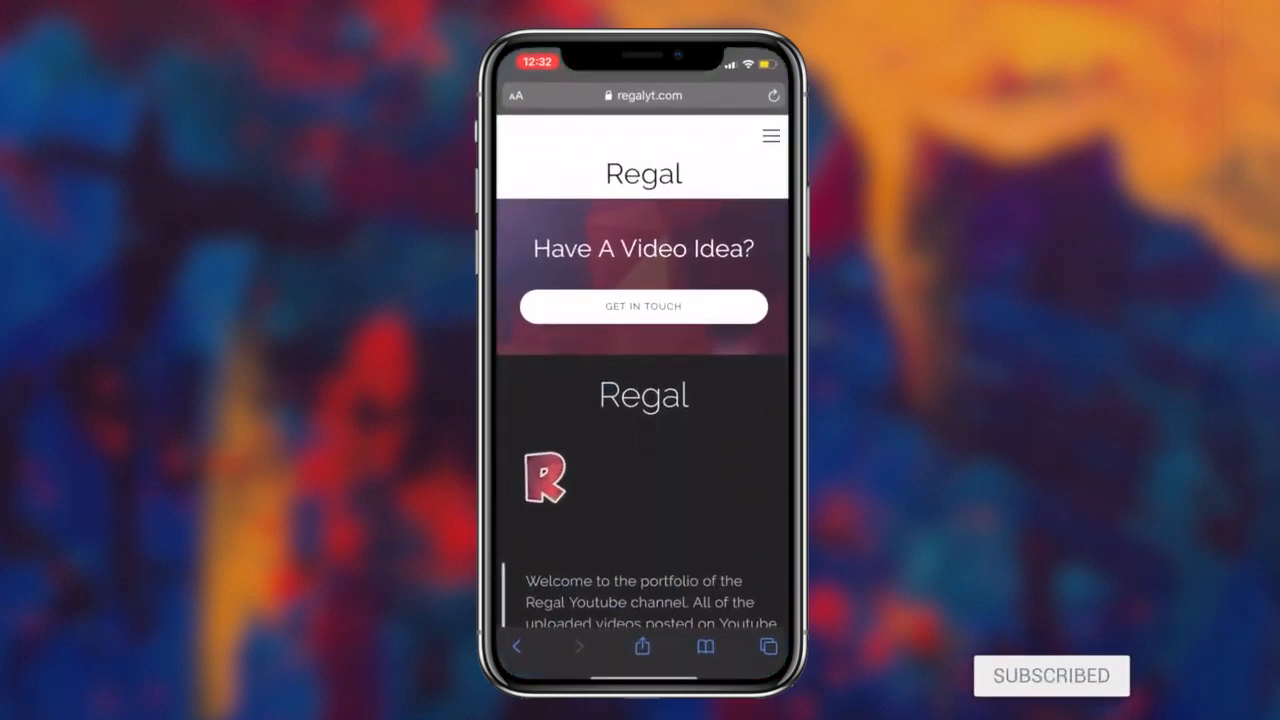
{"action": "scroll", "scroll_direction": "down", "scroll_amount": 3}
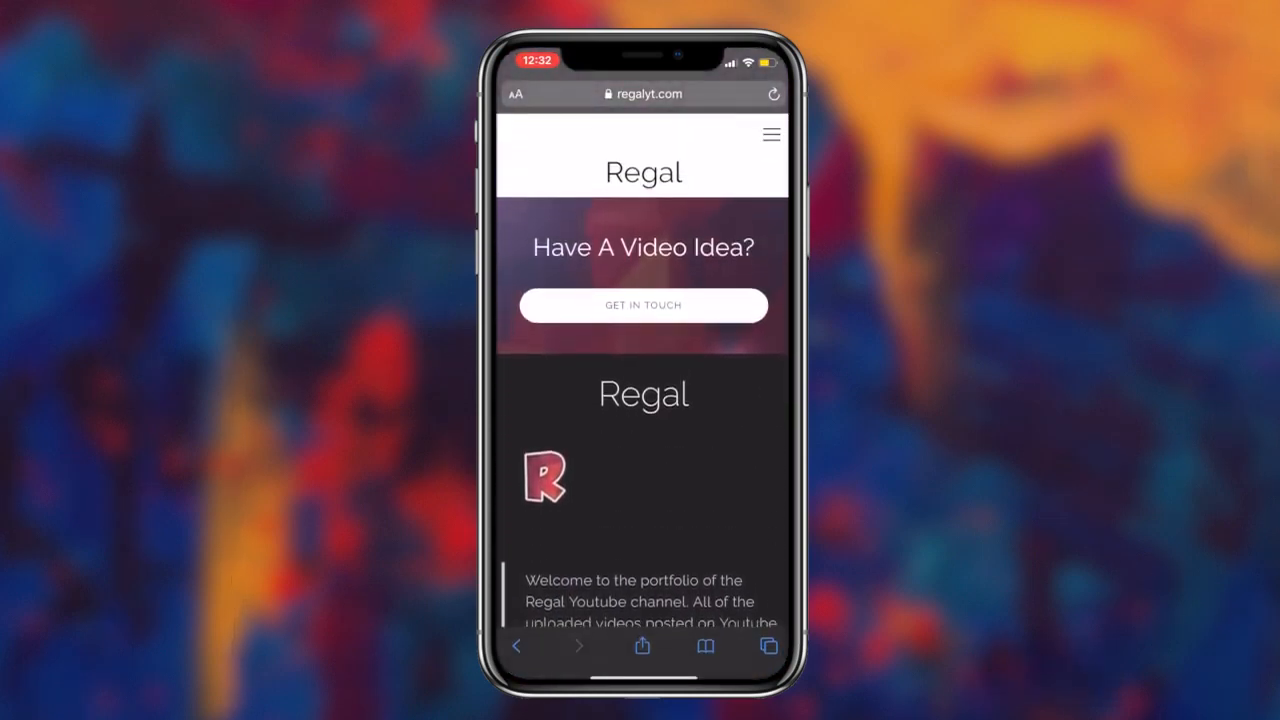
{"action": "left_click", "coordinate": [772, 134]}
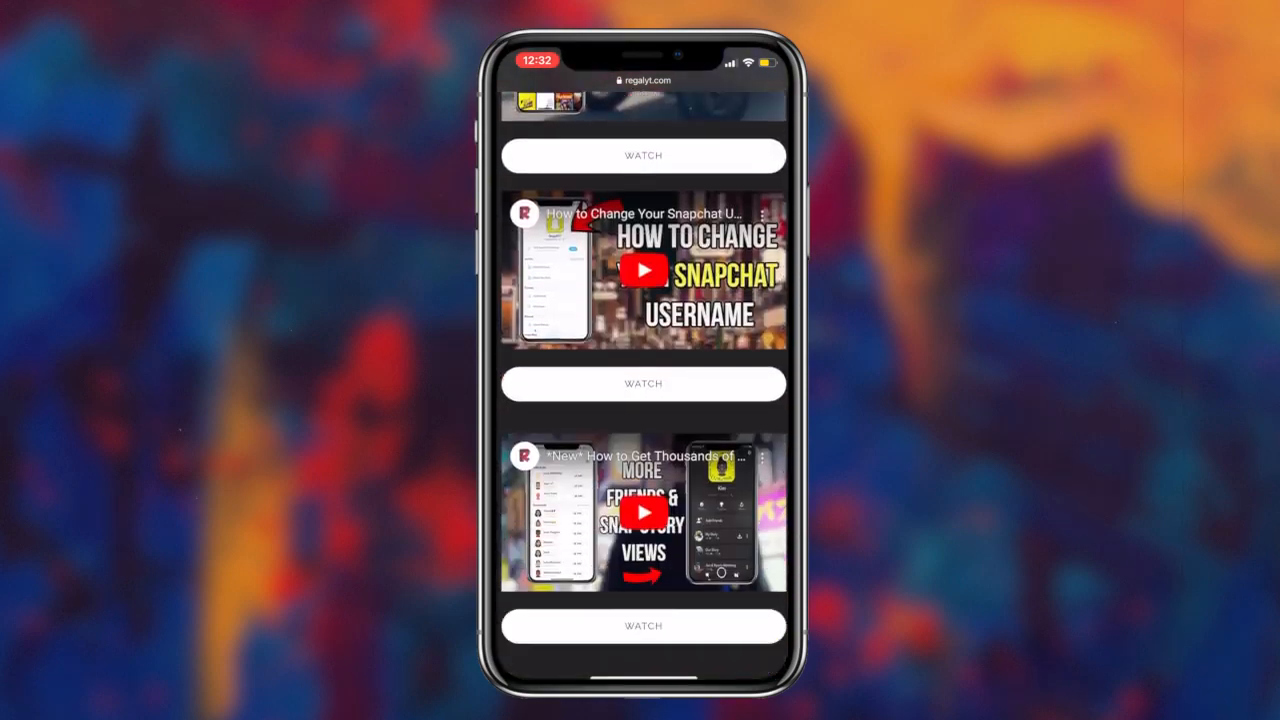
{"action": "scroll", "scroll_direction": "down", "scroll_amount": 3}
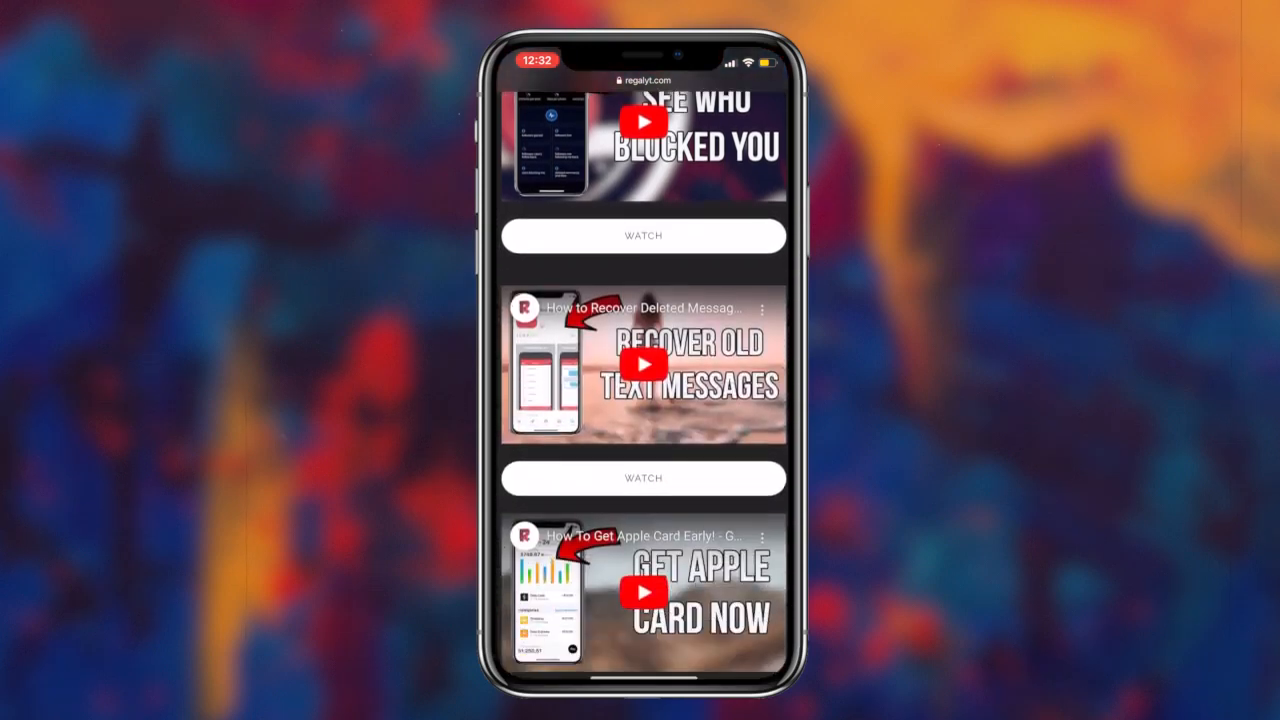
Step: Open the Recover Old Text Messages post and skim its carrier links
{"action": "left_click", "coordinate": [644, 476]}
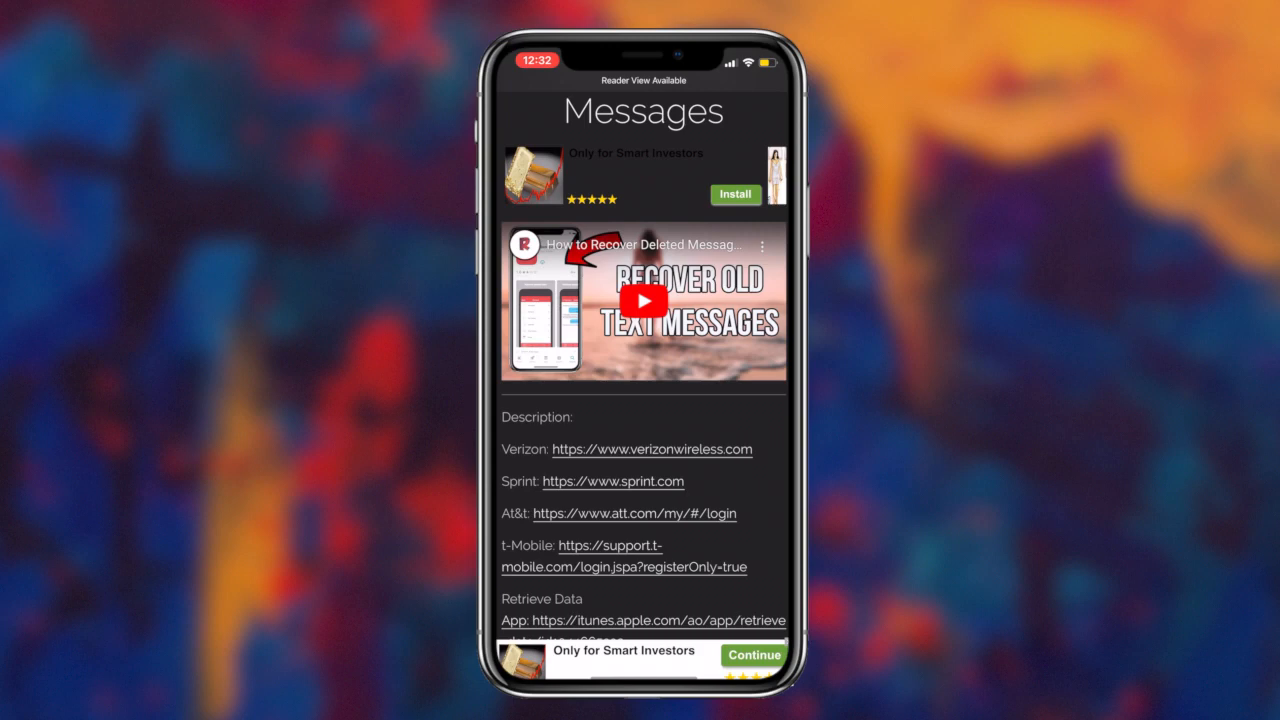
{"action": "scroll", "scroll_direction": "down", "scroll_amount": 3}
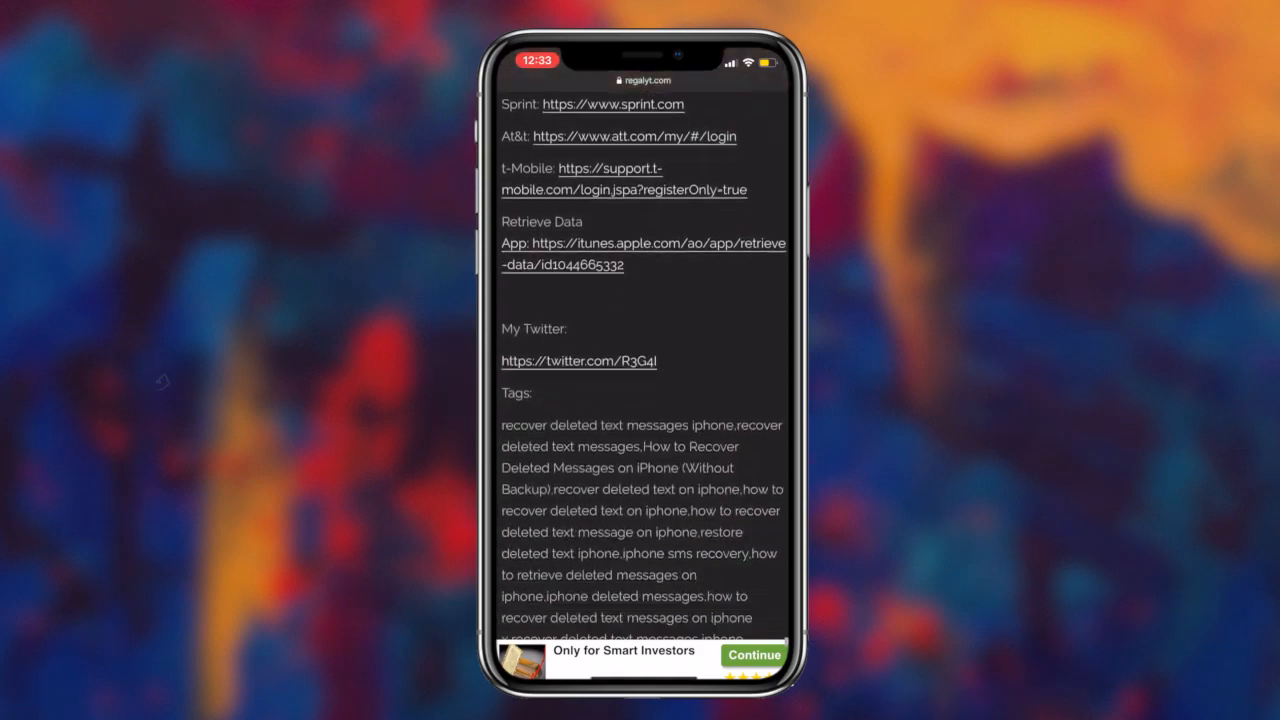
{"action": "scroll", "scroll_direction": "up", "scroll_amount": 3}
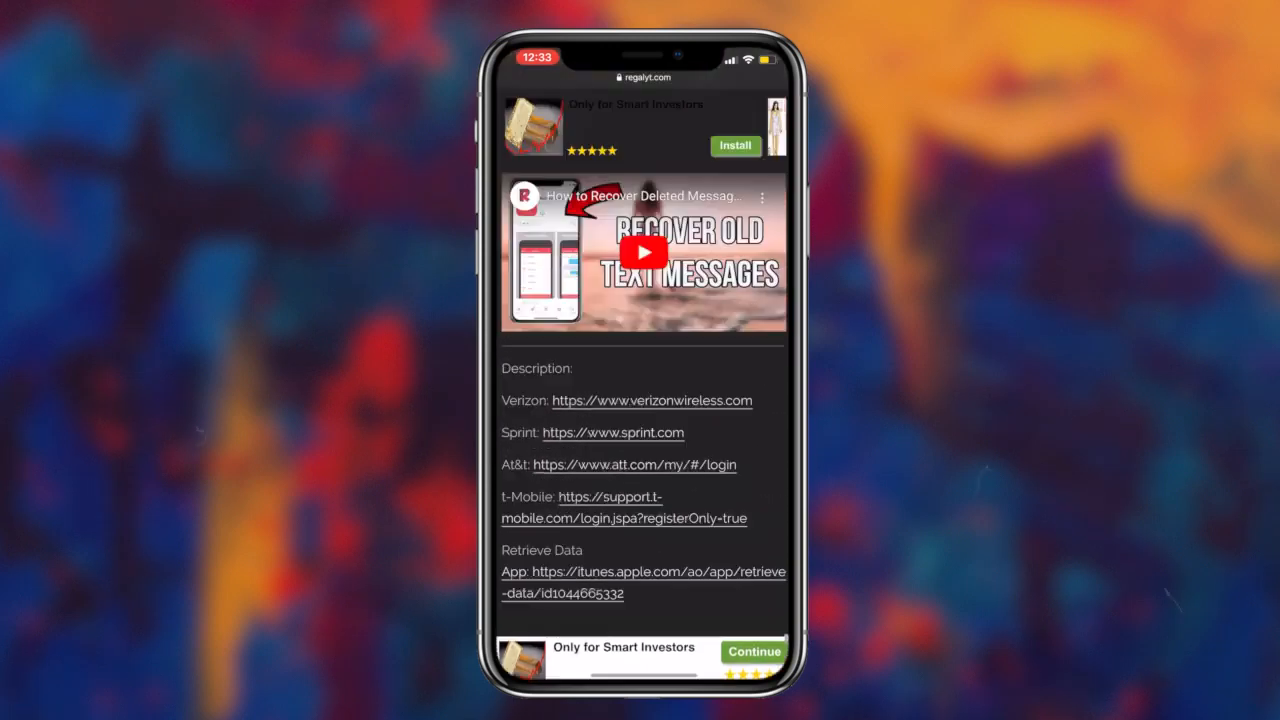
Step: Visit Verizon's sign-in page from the post, then return to the Regal tab
{"action": "left_click", "coordinate": [652, 400]}
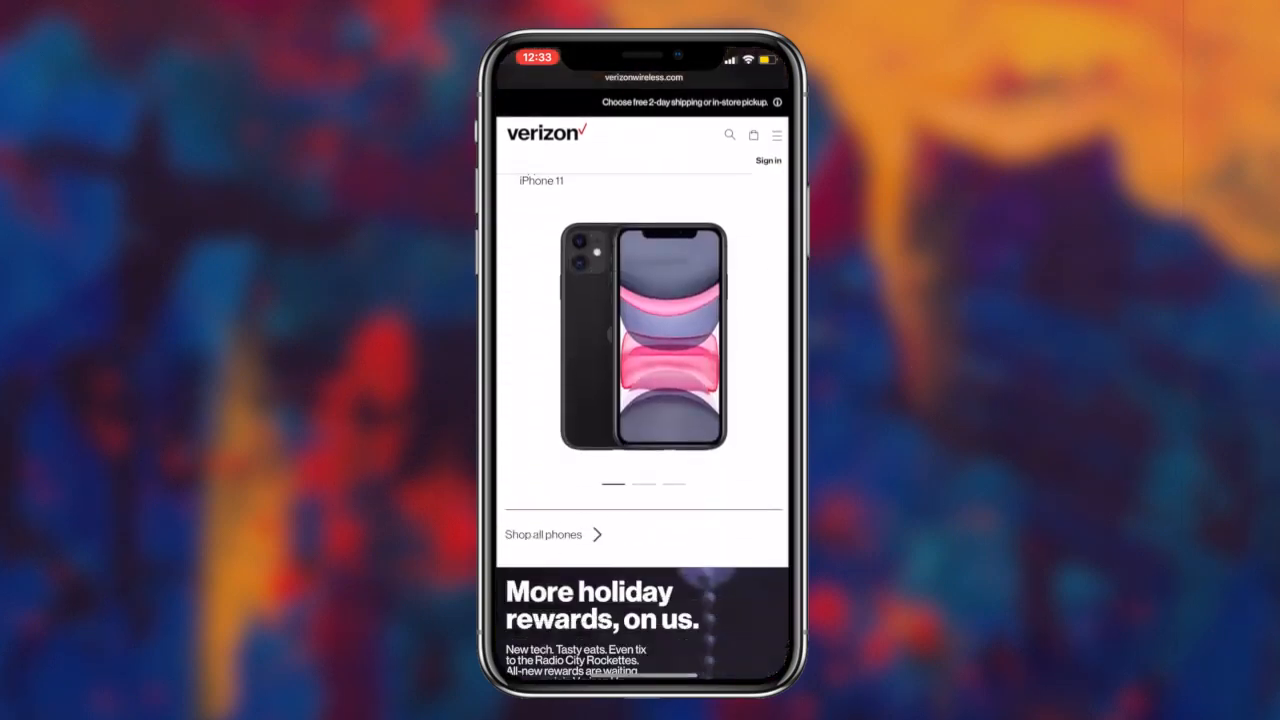
{"action": "scroll", "scroll_direction": "down", "scroll_amount": 3}
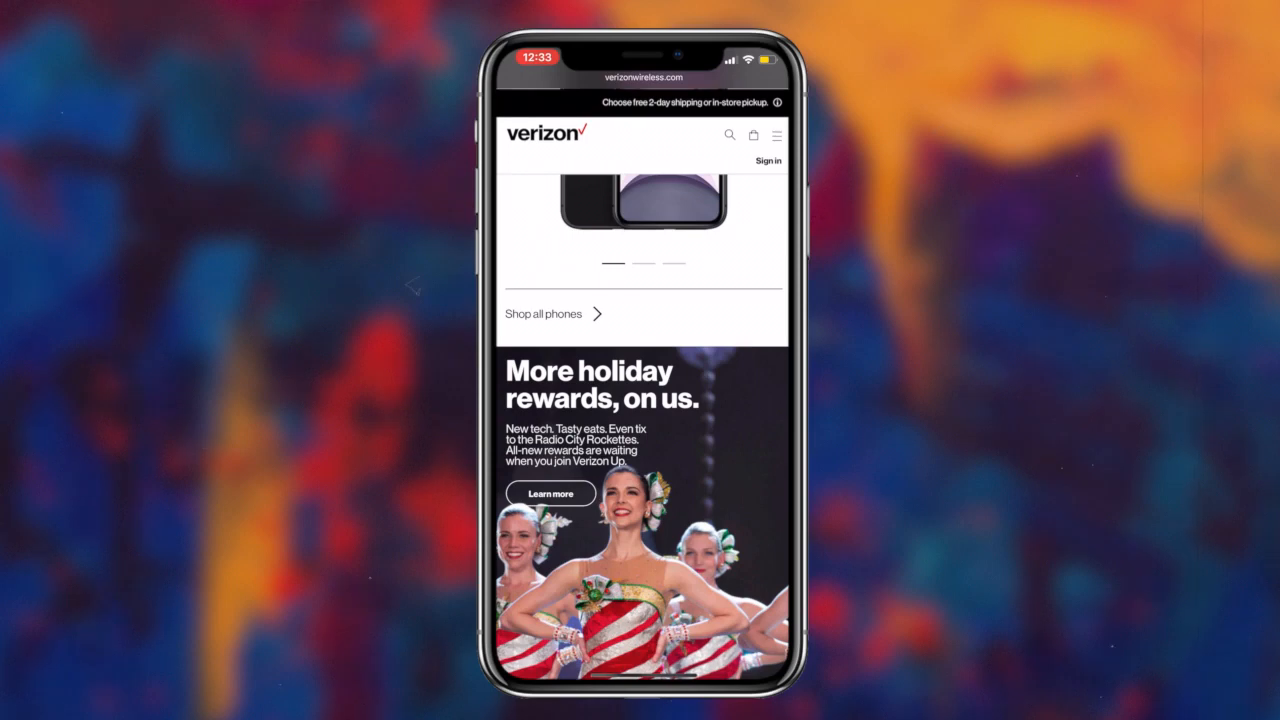
{"action": "left_click", "coordinate": [768, 160]}
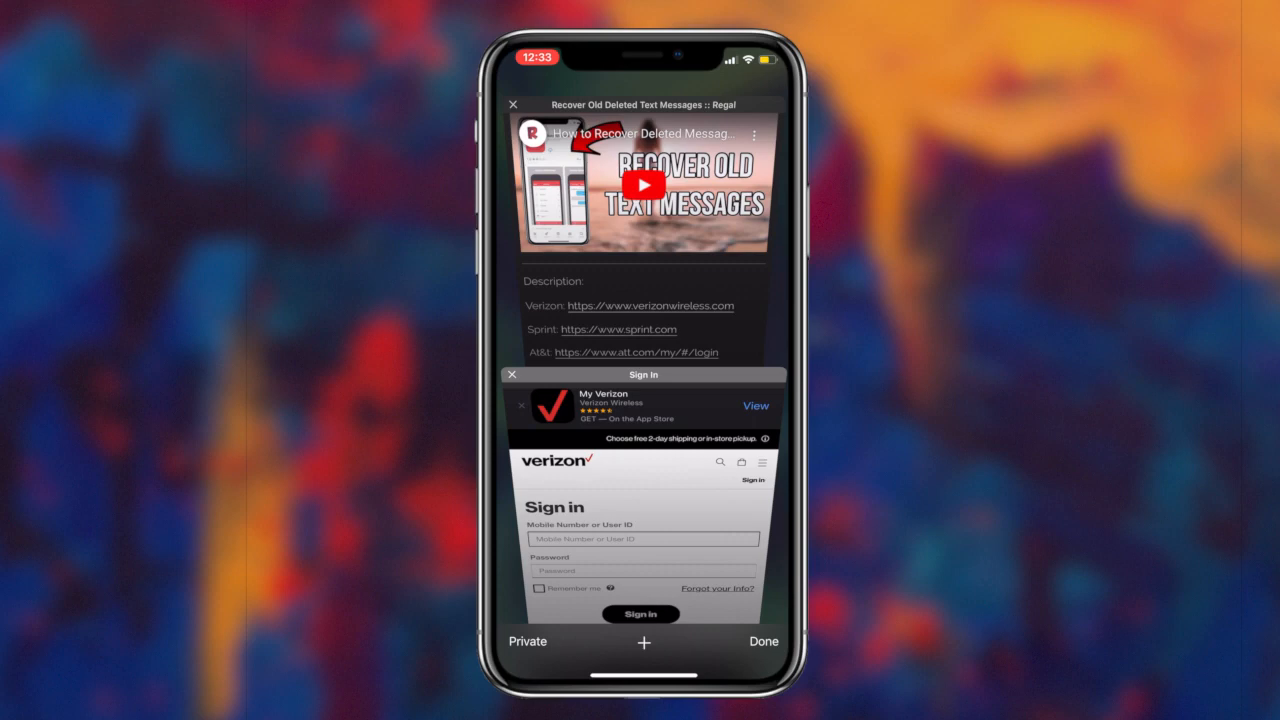
{"action": "left_click", "coordinate": [618, 328]}
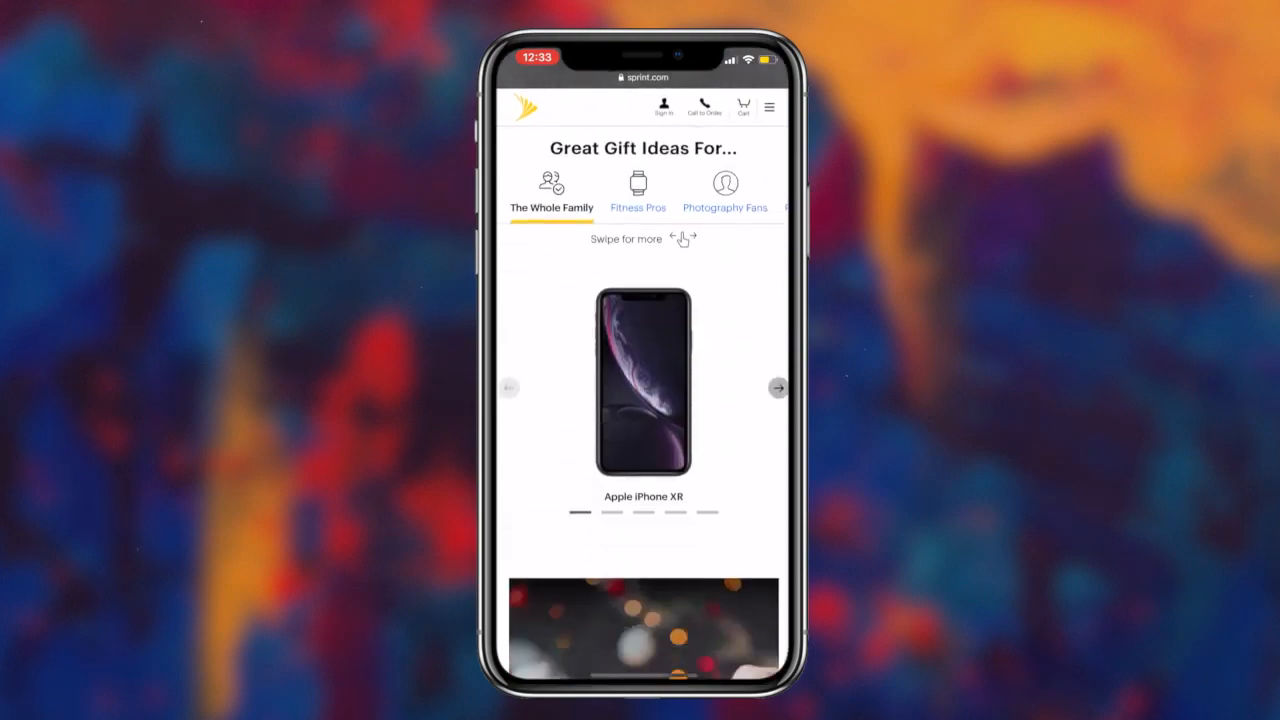
Step: Visit Sprint's sign-in page and scroll back through the Regal post's carrier links
{"action": "left_click", "coordinate": [664, 108]}
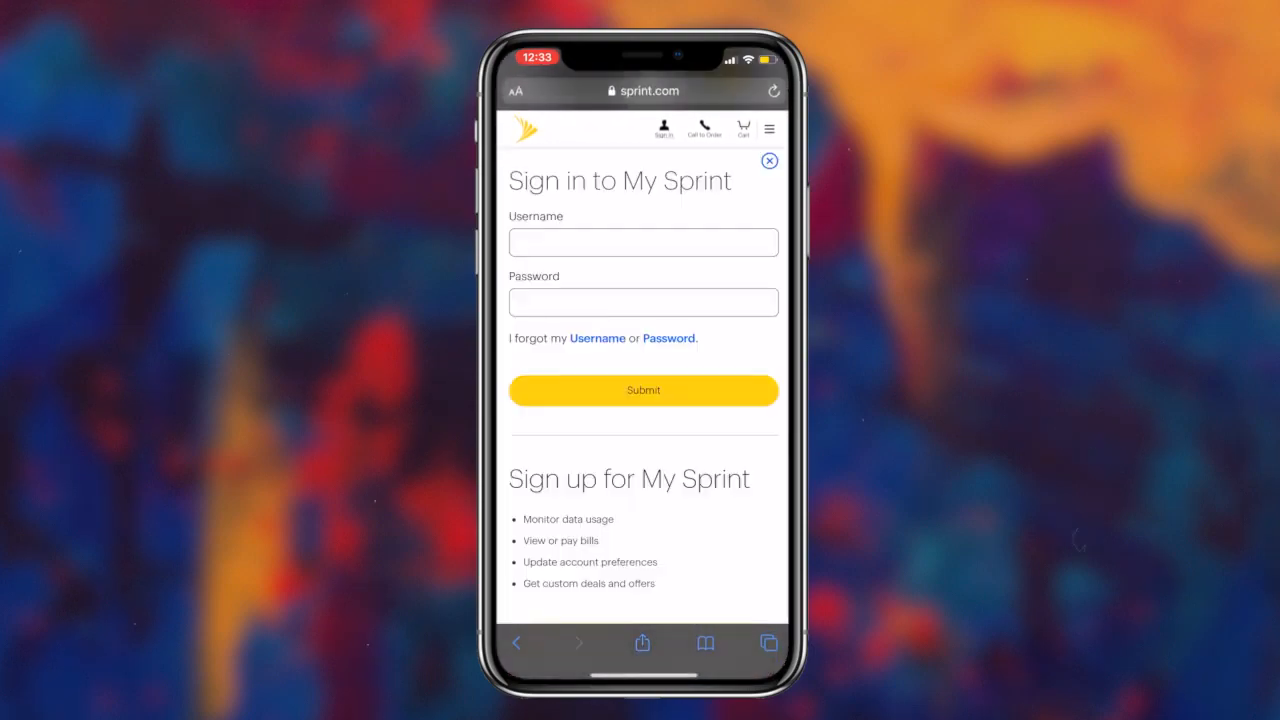
{"action": "scroll", "scroll_direction": "down", "scroll_amount": 3}
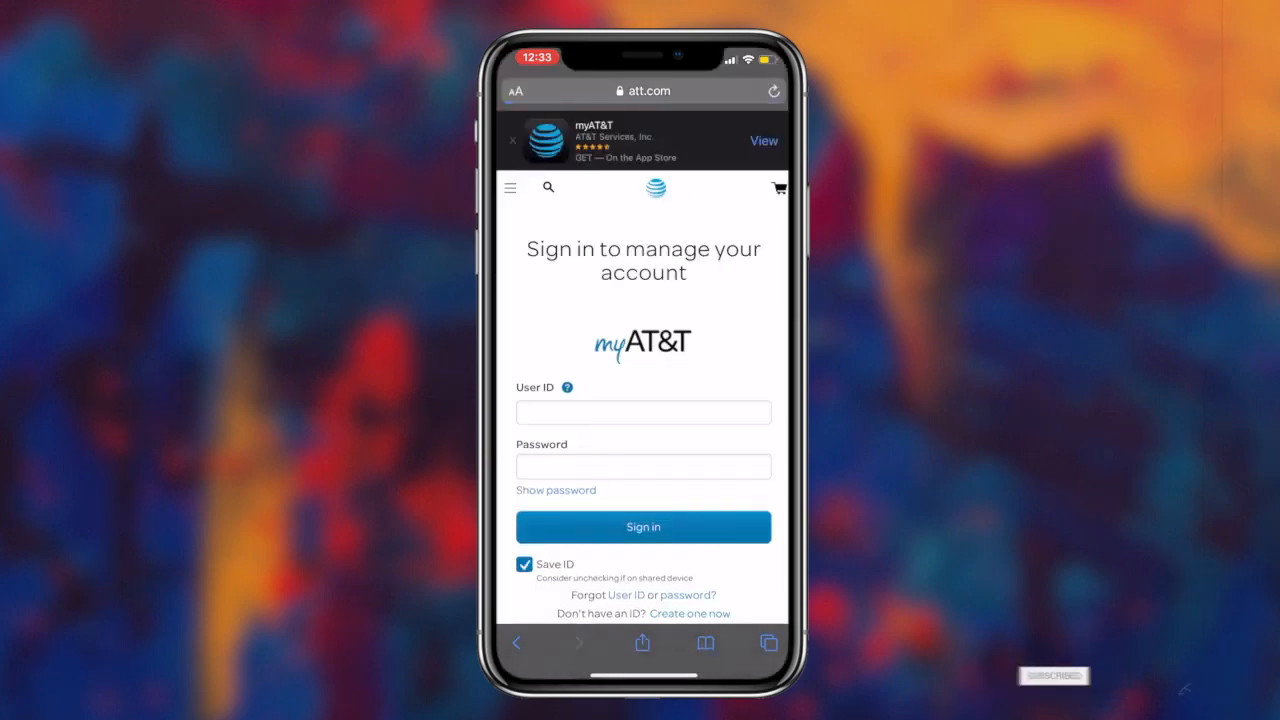
{"action": "scroll", "scroll_direction": "down", "scroll_amount": 3}
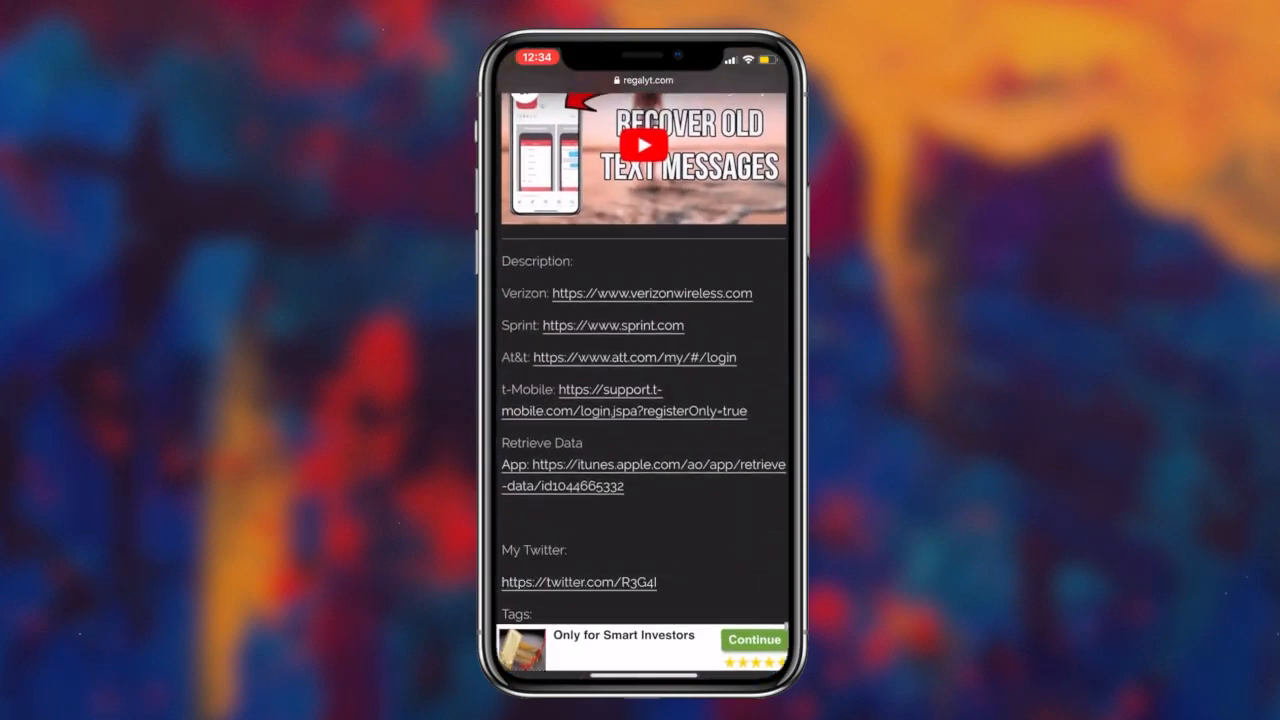
Step: Visit T-Mobile's ID login page, review the open carrier tabs, then go to App Store search
{"action": "left_click", "coordinate": [610, 388]}
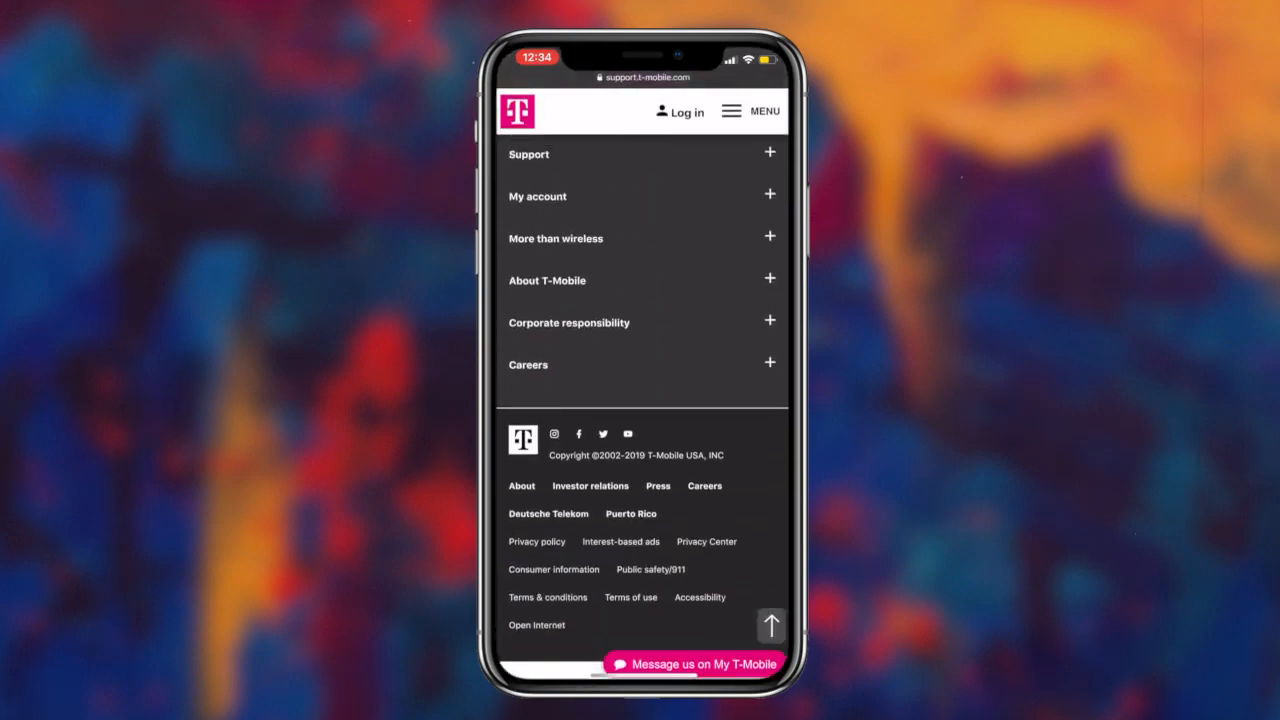
{"action": "left_click", "coordinate": [680, 112]}
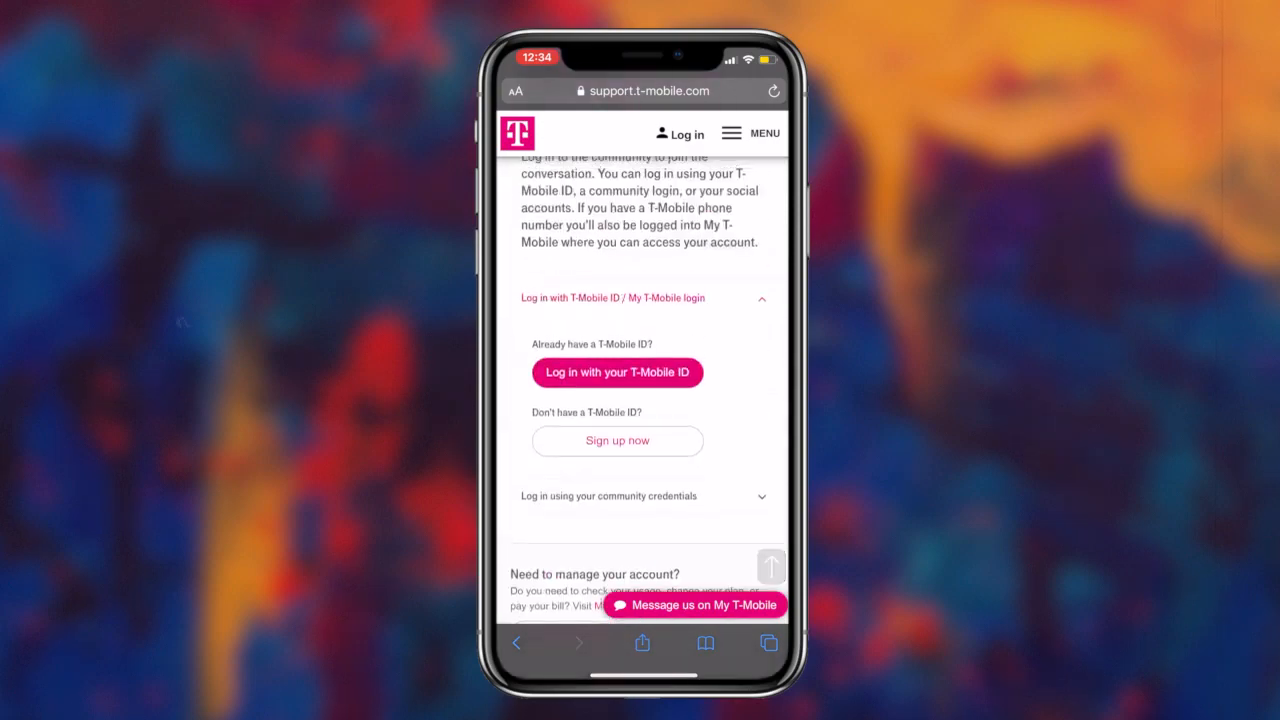
{"action": "left_click", "coordinate": [768, 644]}
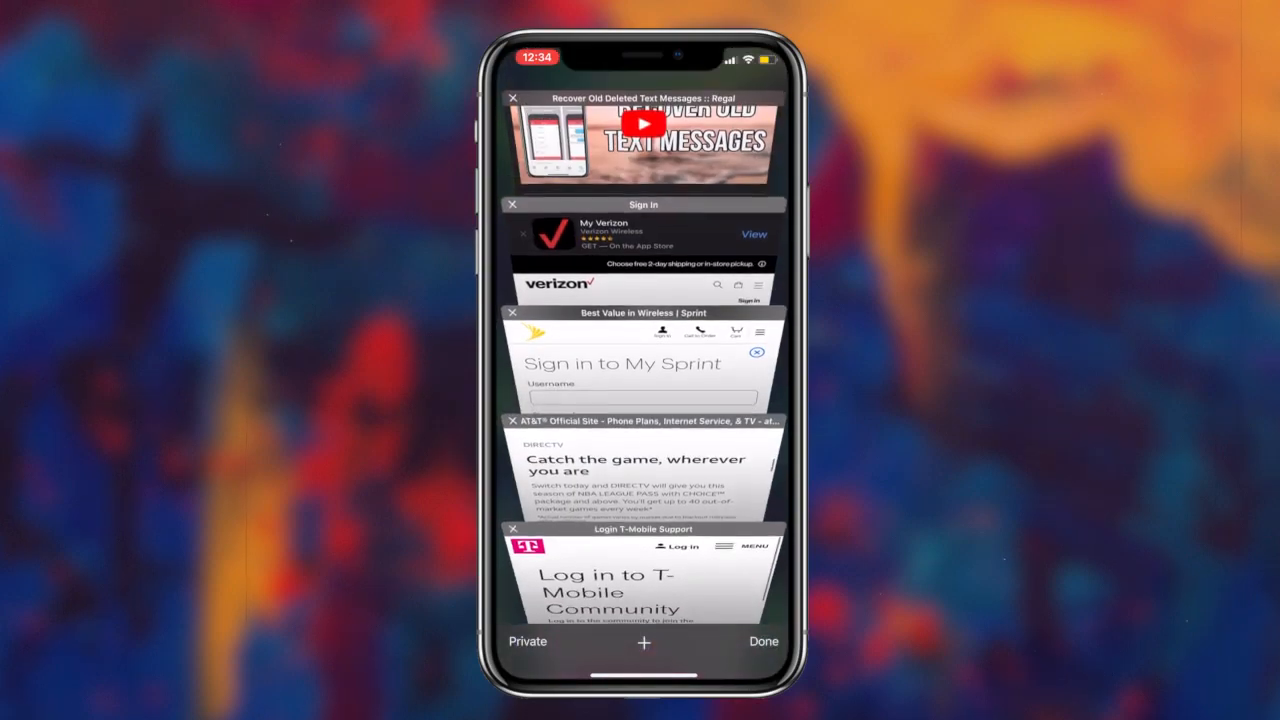
{"action": "left_click", "coordinate": [644, 140]}
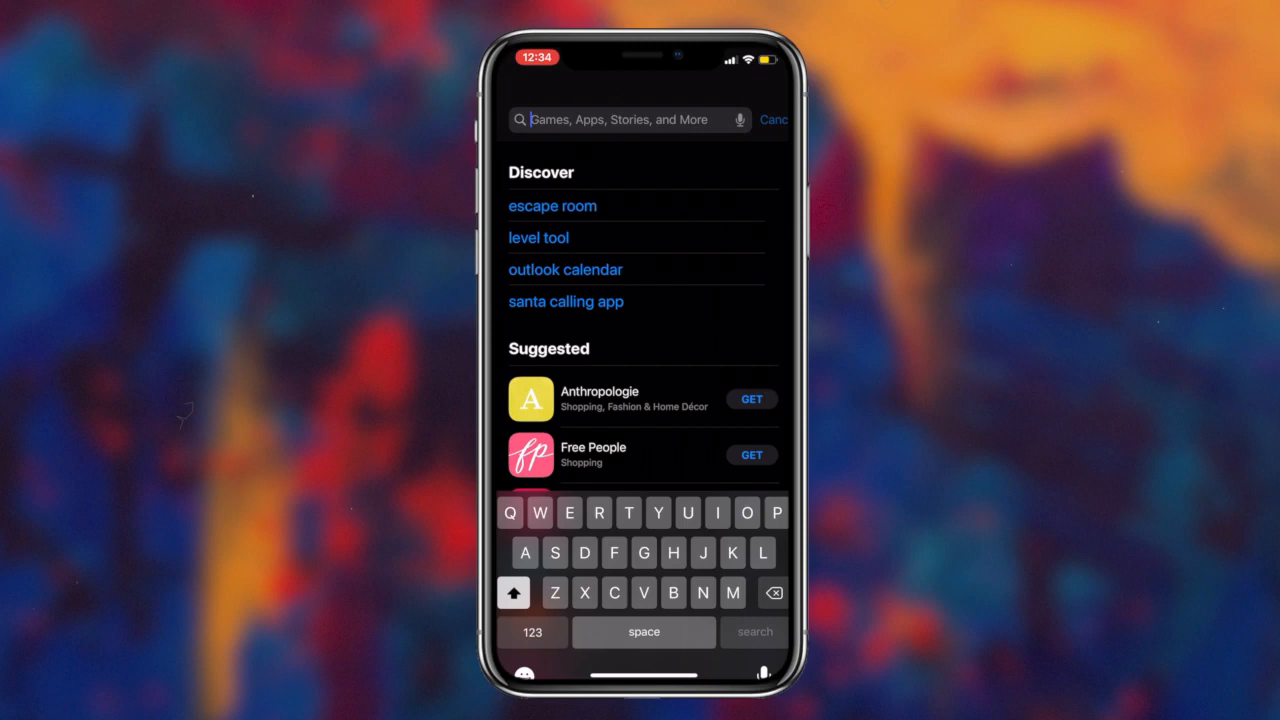
Step: Search the App Store for 'Retri', find Retrieve Data and request its download
{"action": "type", "text": "Retr"}
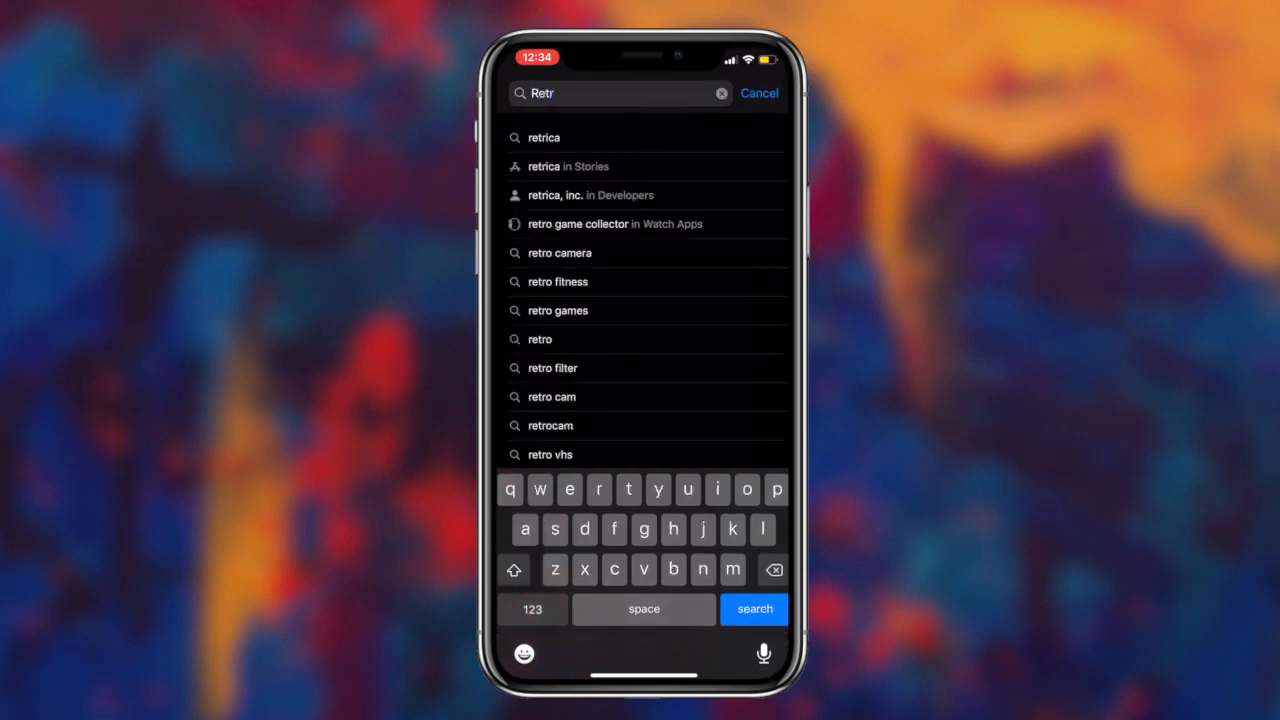
{"action": "type", "text": "i"}
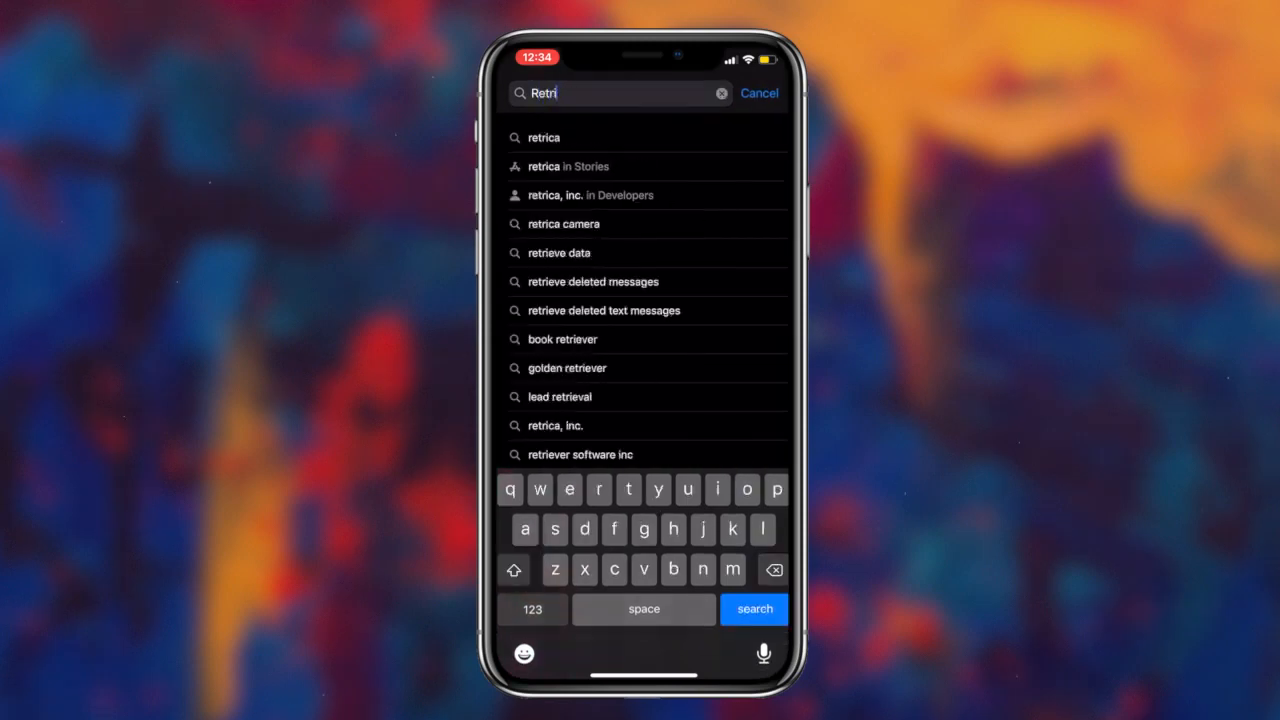
{"action": "left_click", "coordinate": [560, 252]}
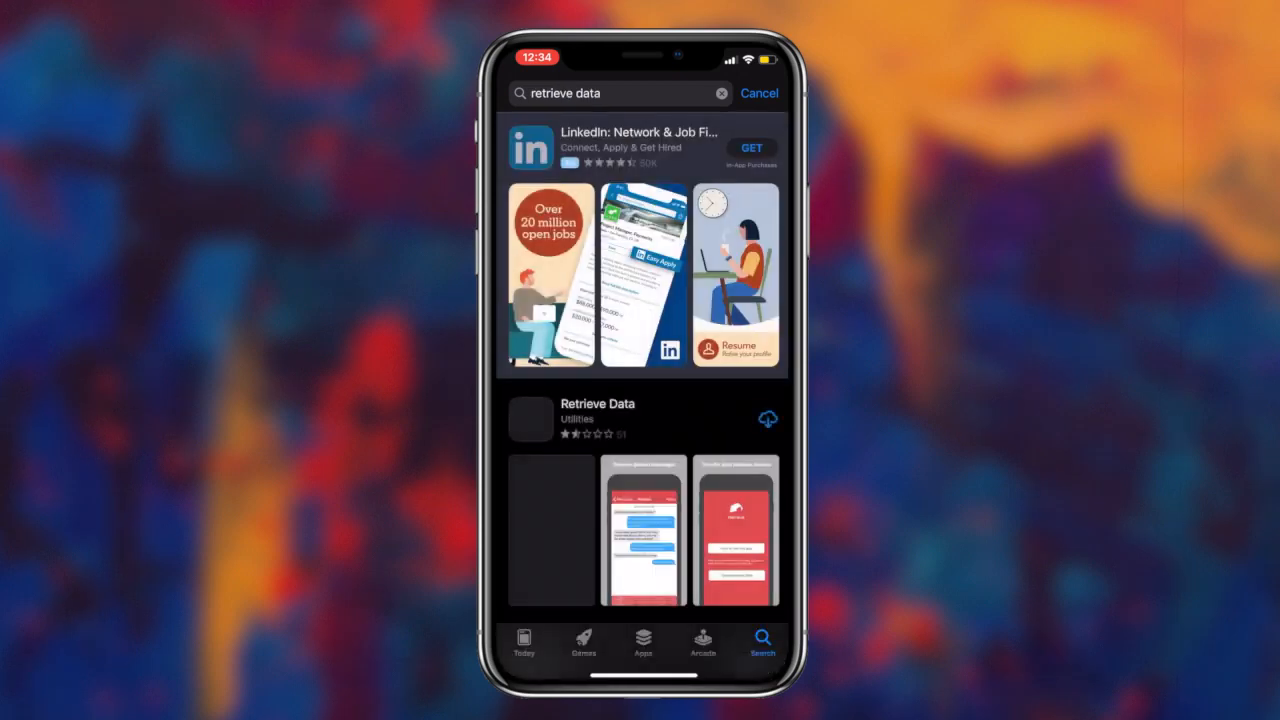
{"action": "scroll", "scroll_direction": "up", "scroll_amount": 3}
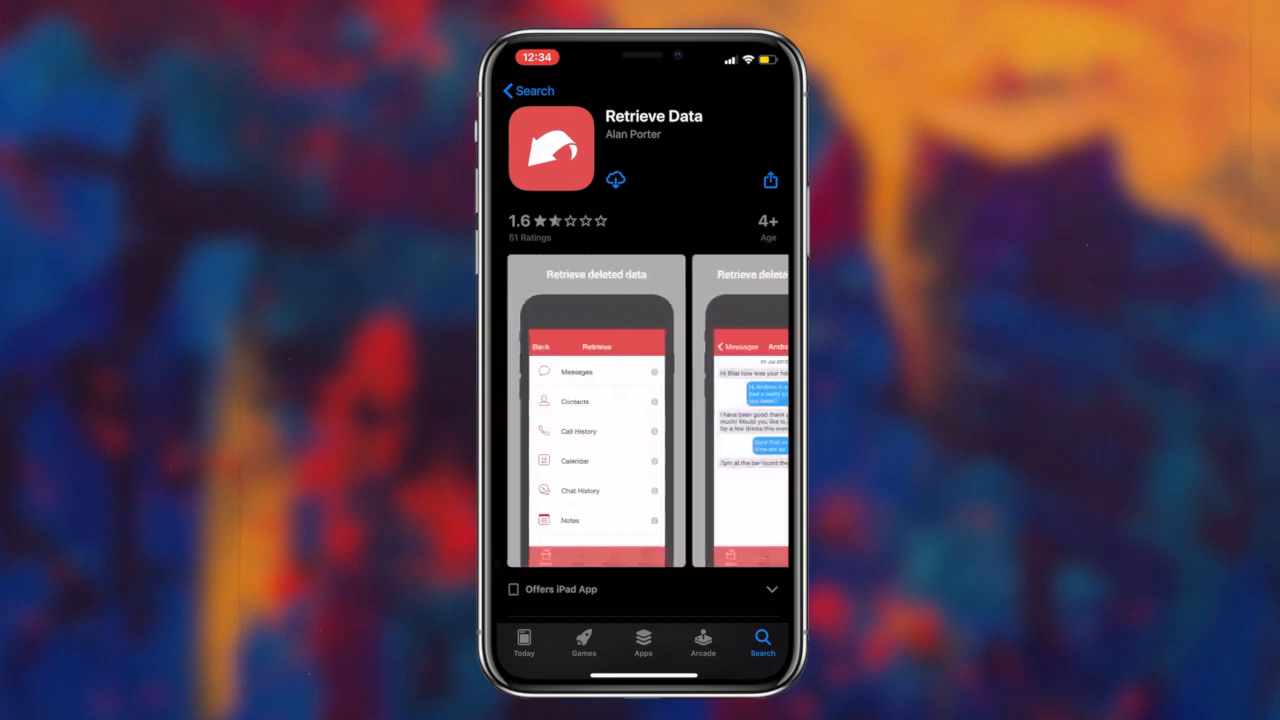
{"action": "left_click", "coordinate": [616, 180]}
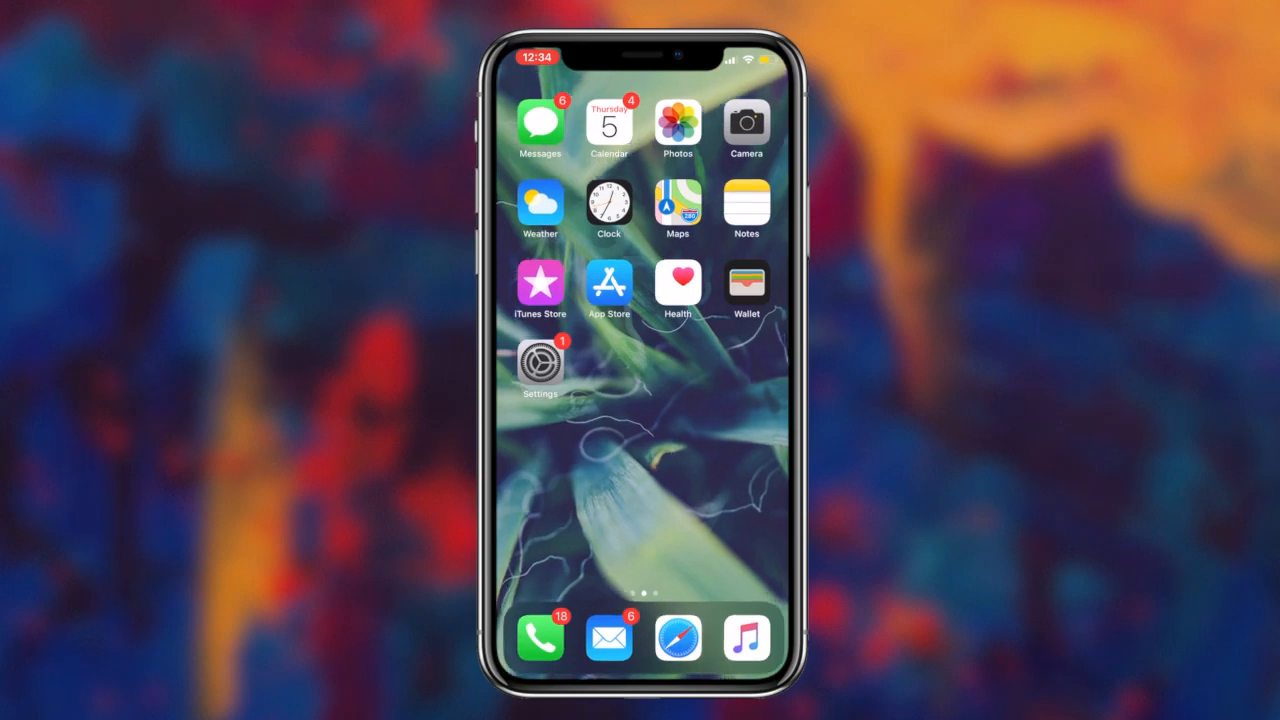
Step: Read through Retrieve Data's how-it-works guide and return to its start screen
{"action": "scroll", "scroll_direction": "left", "scroll_amount": 3}
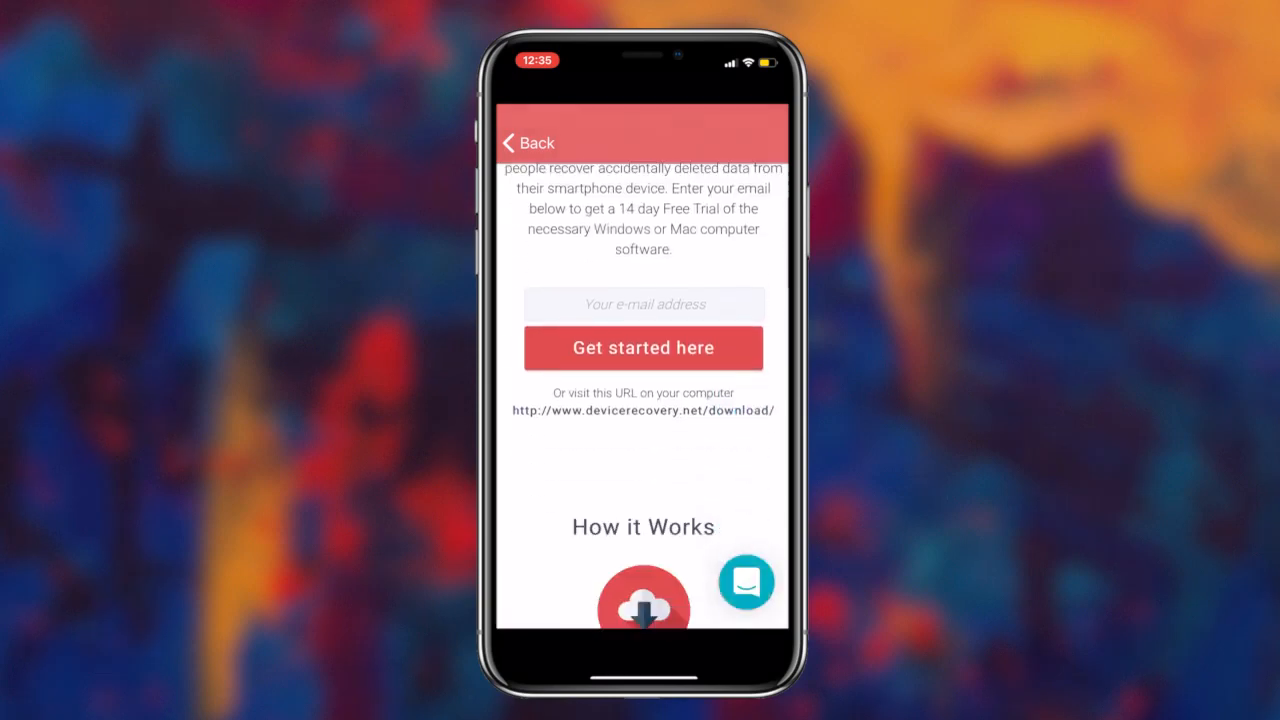
{"action": "scroll", "scroll_direction": "down", "scroll_amount": 3}
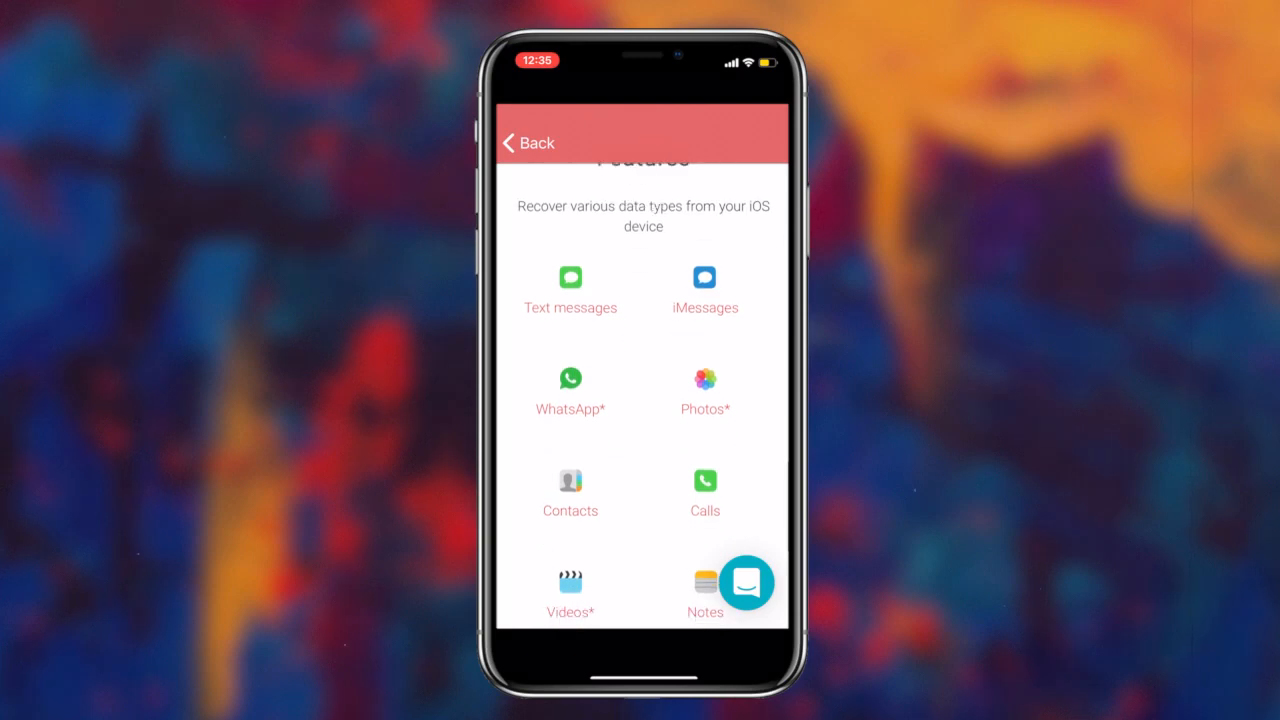
{"action": "scroll", "scroll_direction": "down", "scroll_amount": 3}
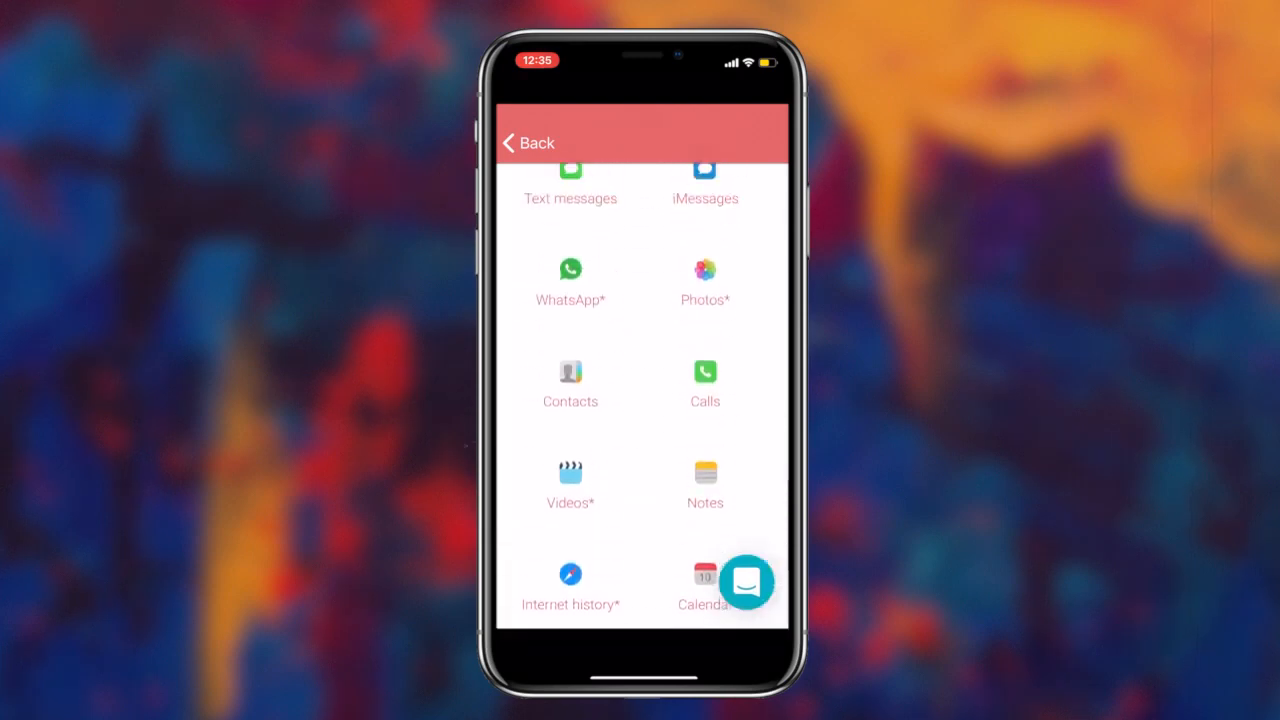
{"action": "scroll", "scroll_direction": "down", "scroll_amount": 3}
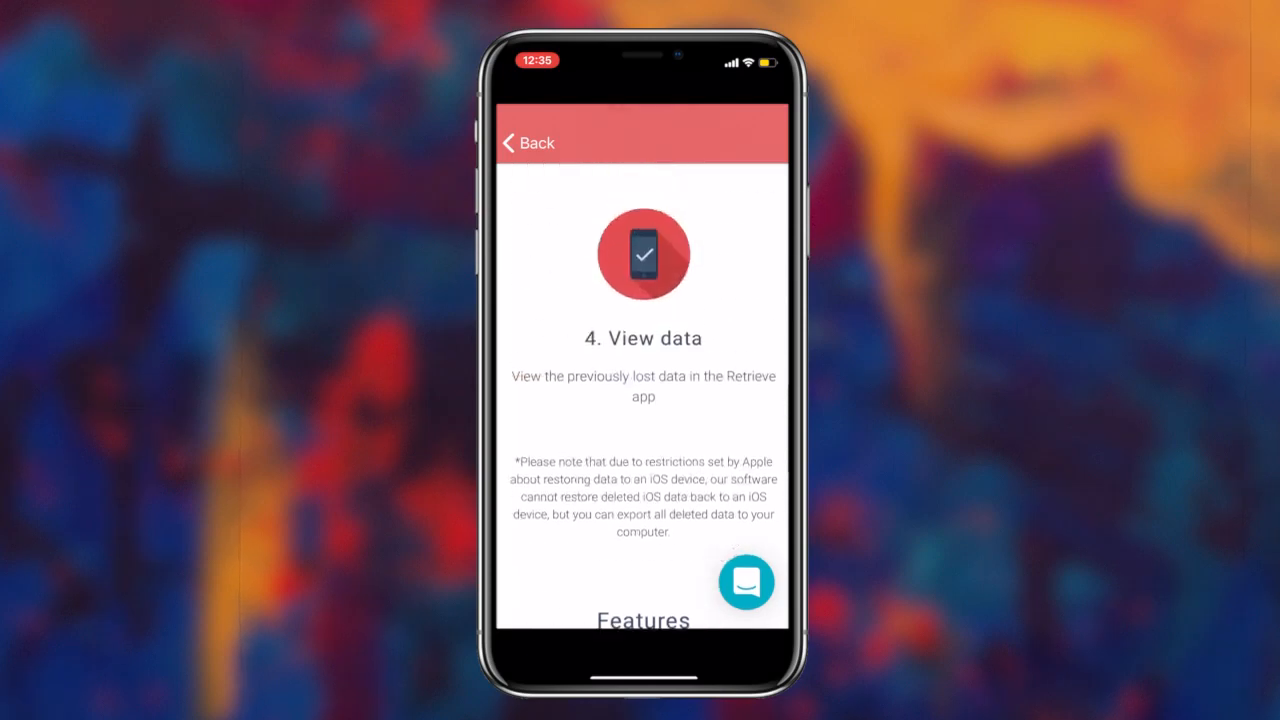
{"action": "left_click", "coordinate": [528, 142]}
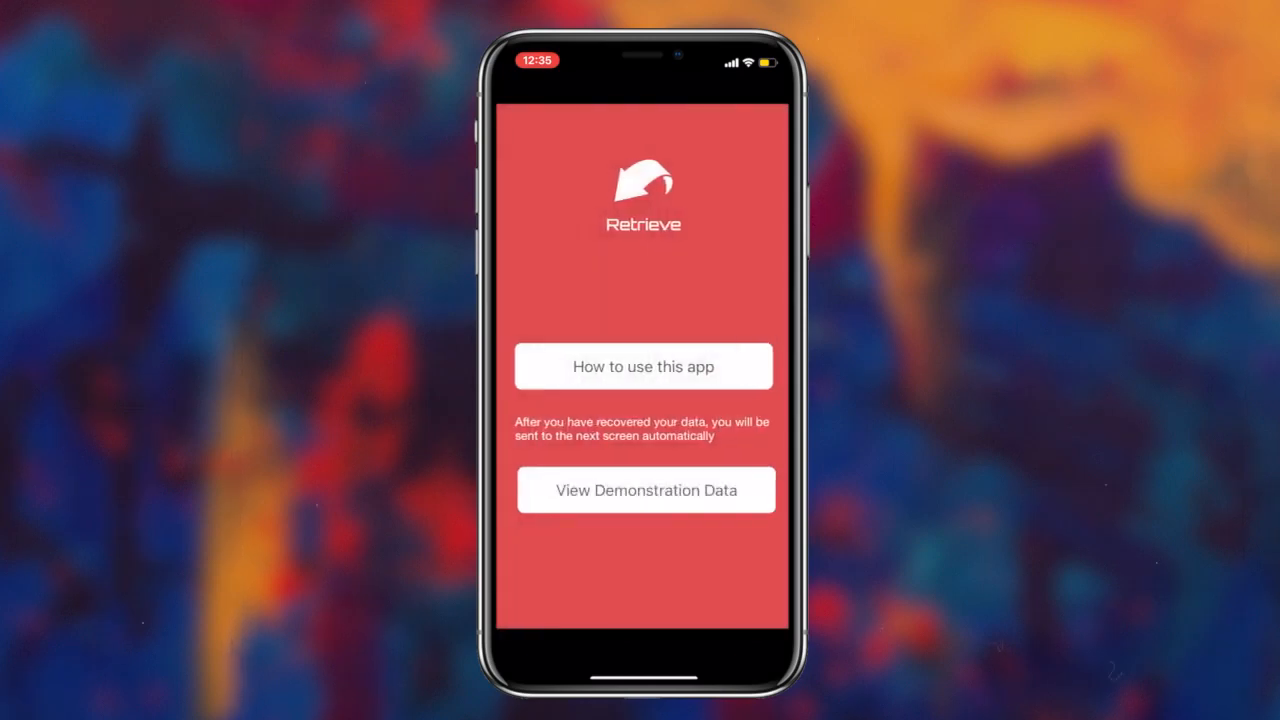
Step: View the demonstration data's Messages, read Michelle's thread, check Search, and return to the list
{"action": "left_click", "coordinate": [644, 490]}
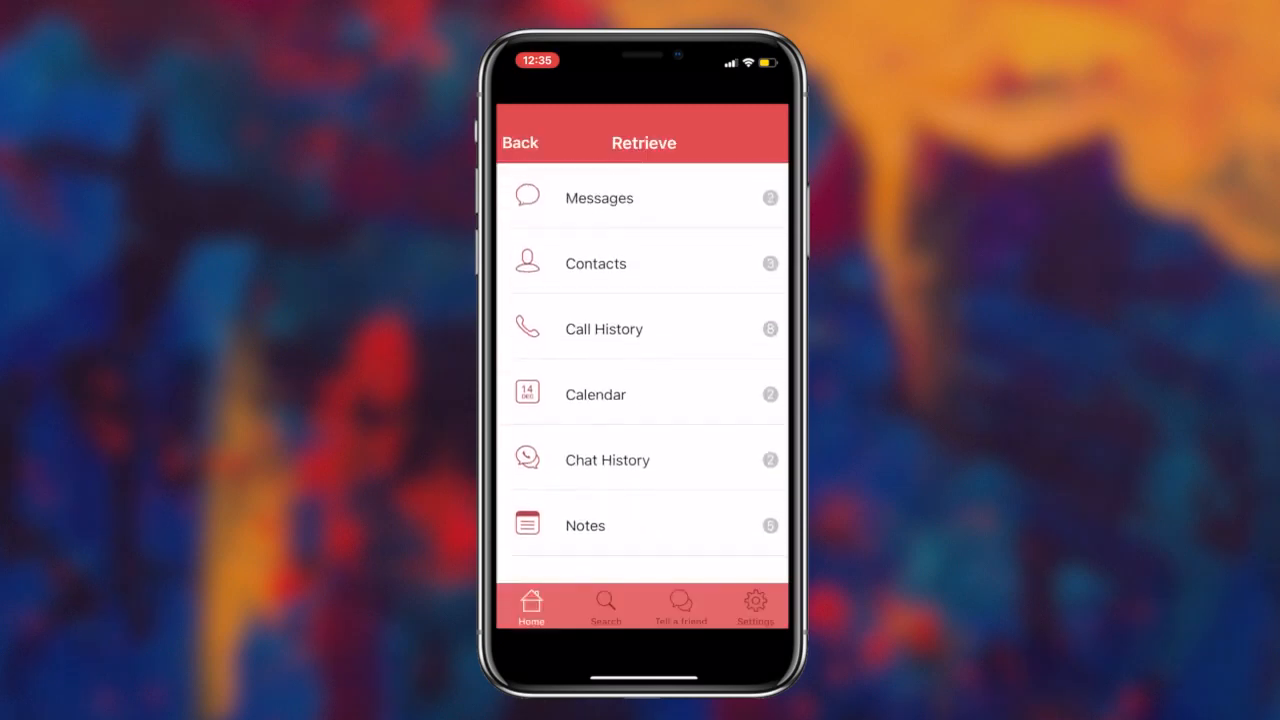
{"action": "left_click", "coordinate": [644, 198]}
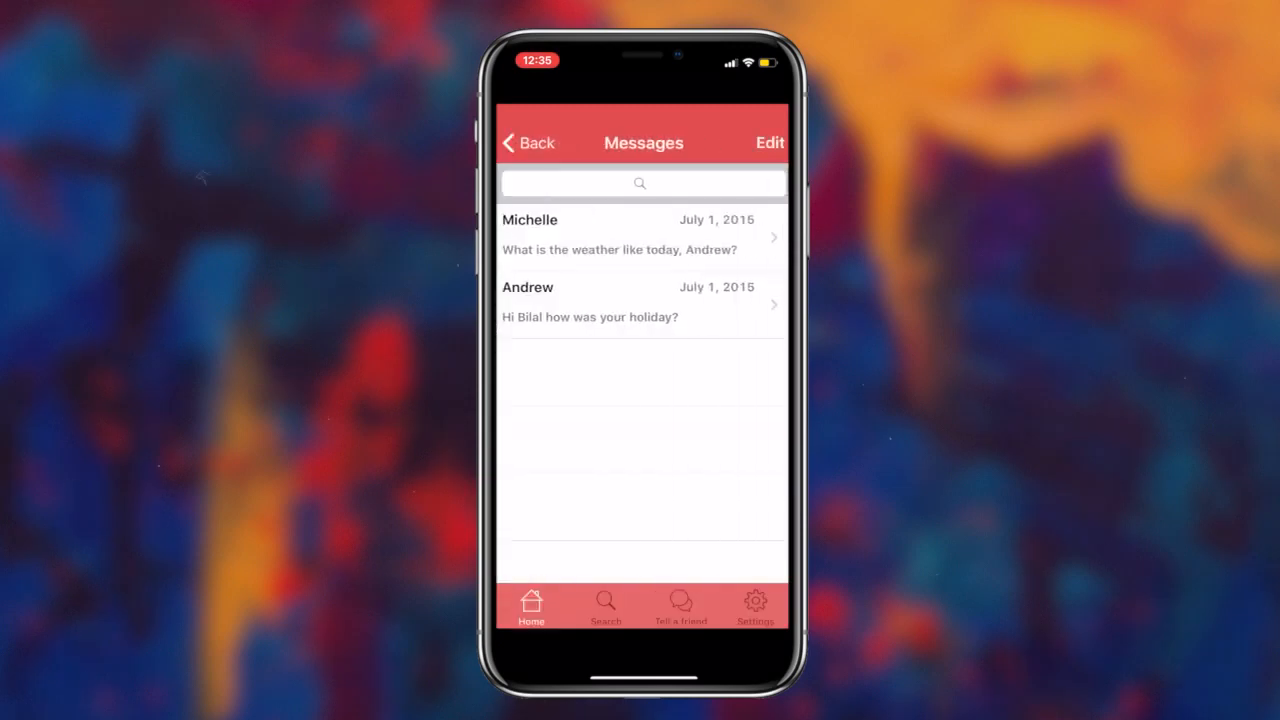
{"action": "left_click", "coordinate": [640, 236]}
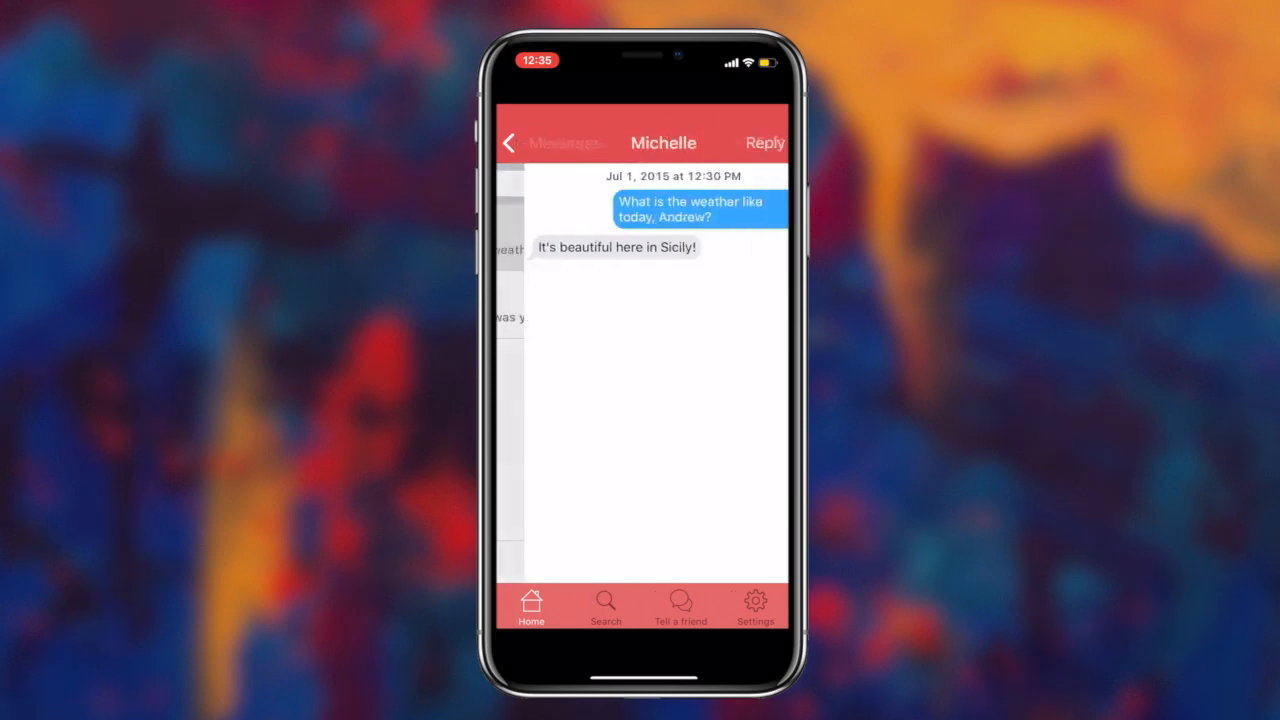
{"action": "left_click", "coordinate": [604, 604]}
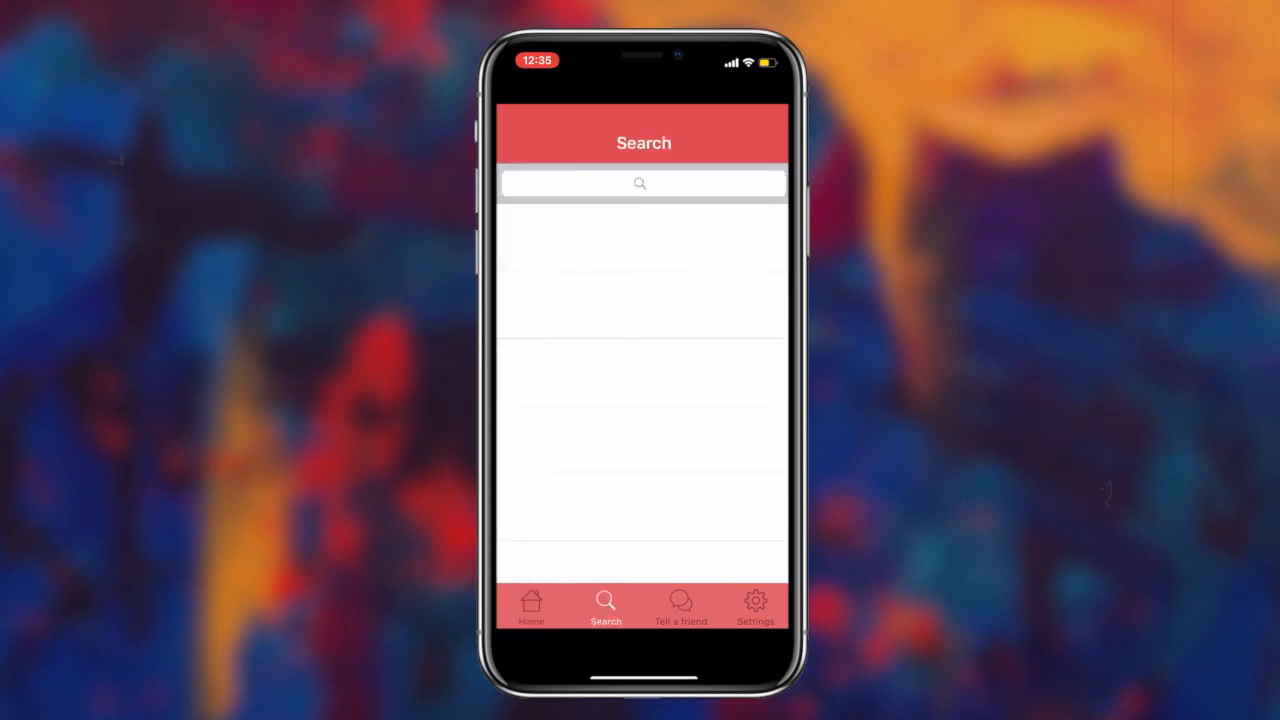
{"action": "left_click", "coordinate": [532, 604]}
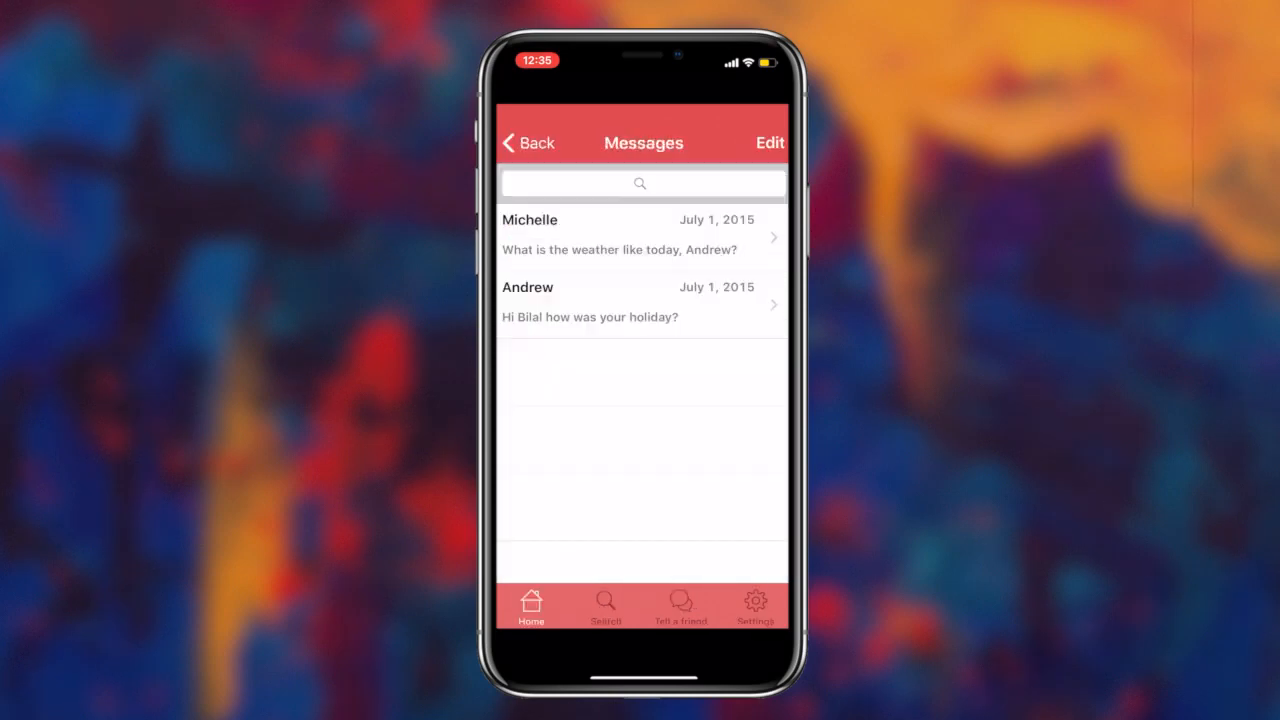